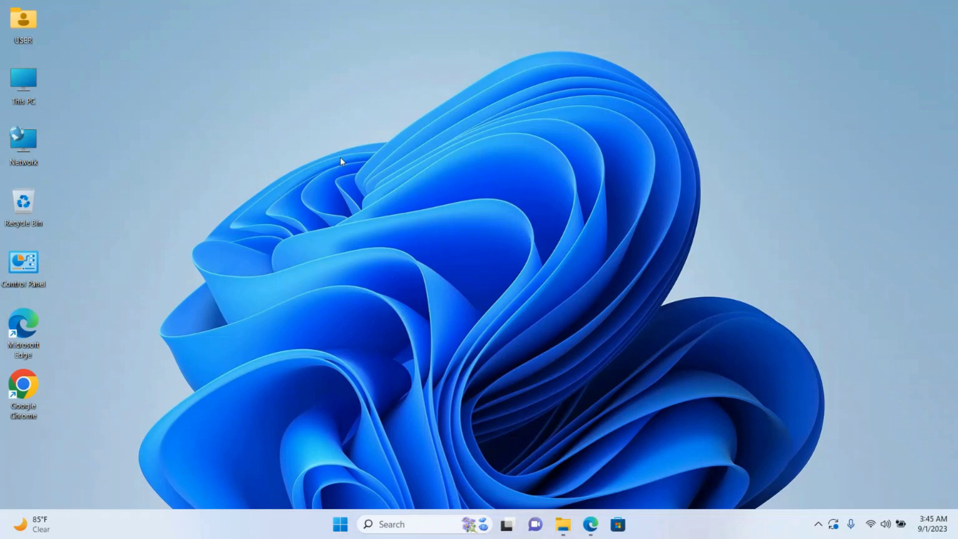
mouse_move(335, 306)
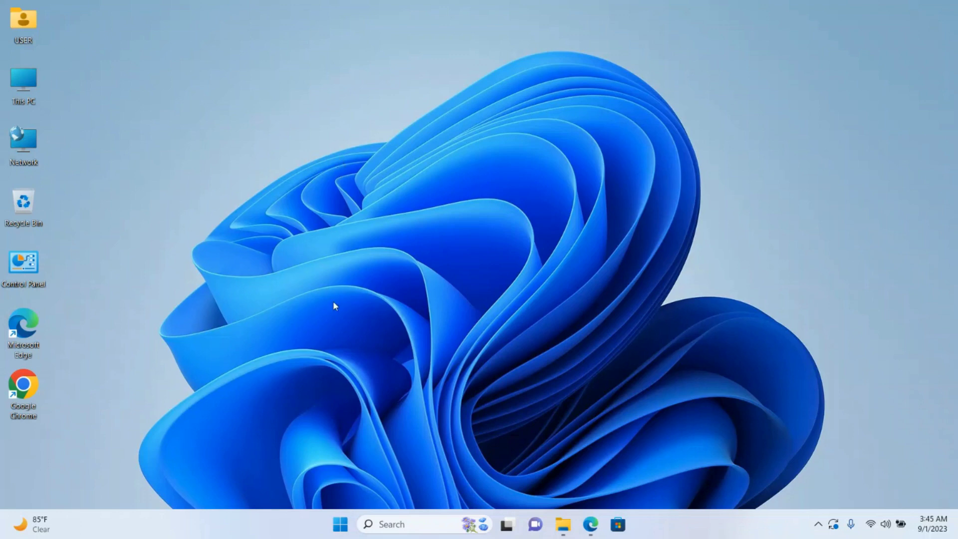
Launch Microsoft Edge from the Start menu by searching 'microsoft edge'.
left_click(339, 524)
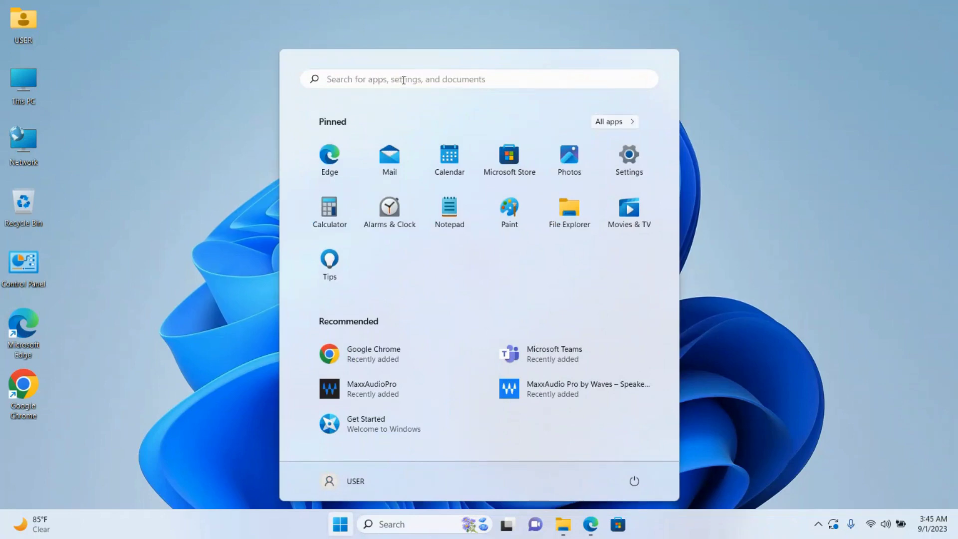
type("microsoft edge")
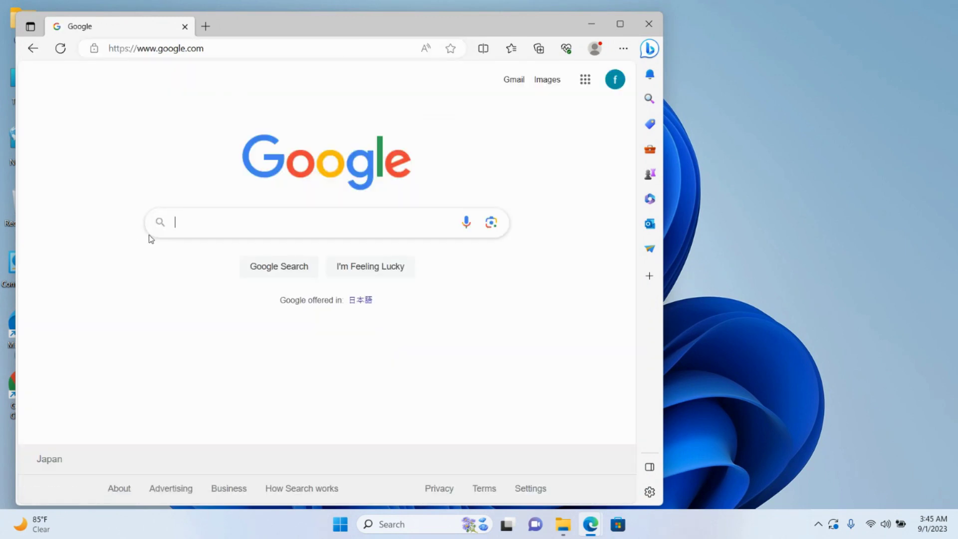
Search 'mozilla fire', reach Mozilla's Get Firefox page and download the installer.
type("mozilla firefox download")
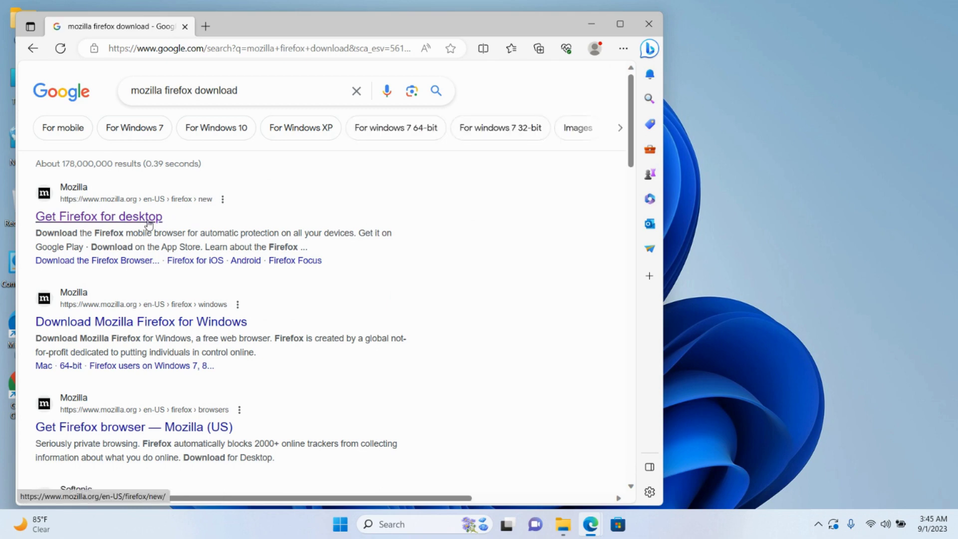
left_click(99, 216)
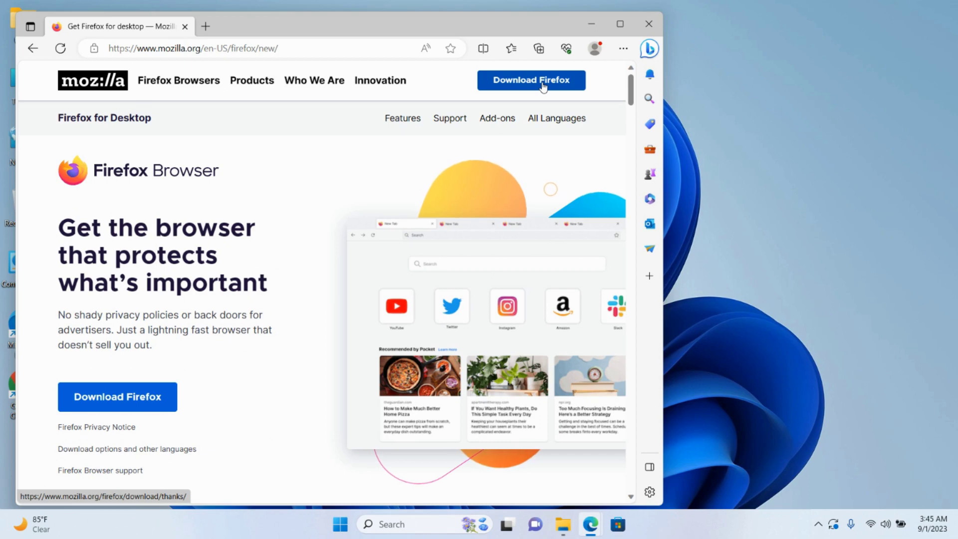
left_click(530, 80)
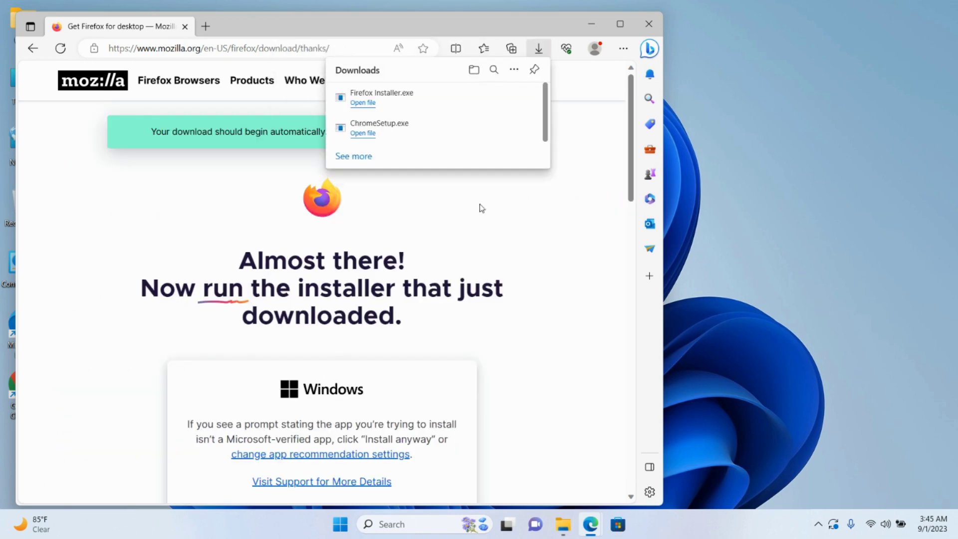
mouse_move(492, 99)
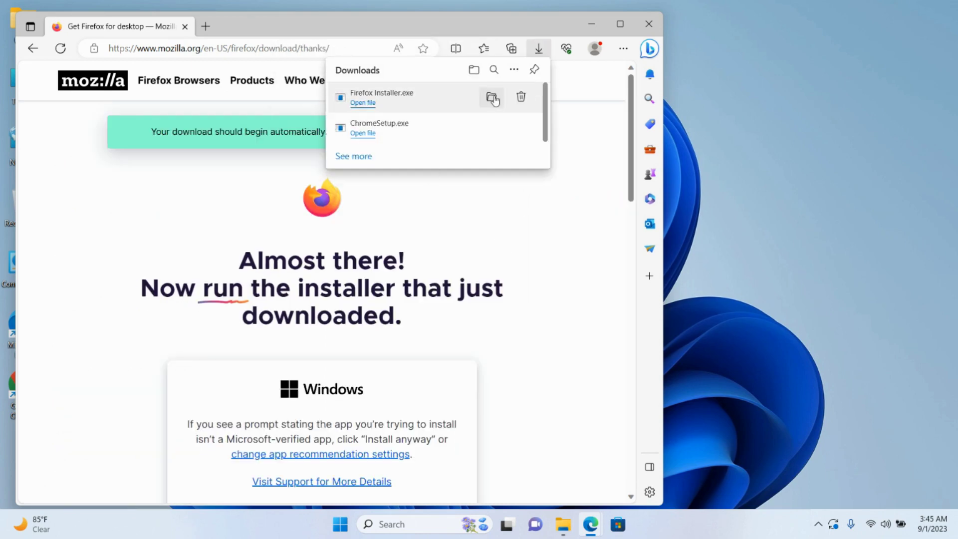
Show the downloaded Firefox installer in its folder and run it.
left_click(492, 98)
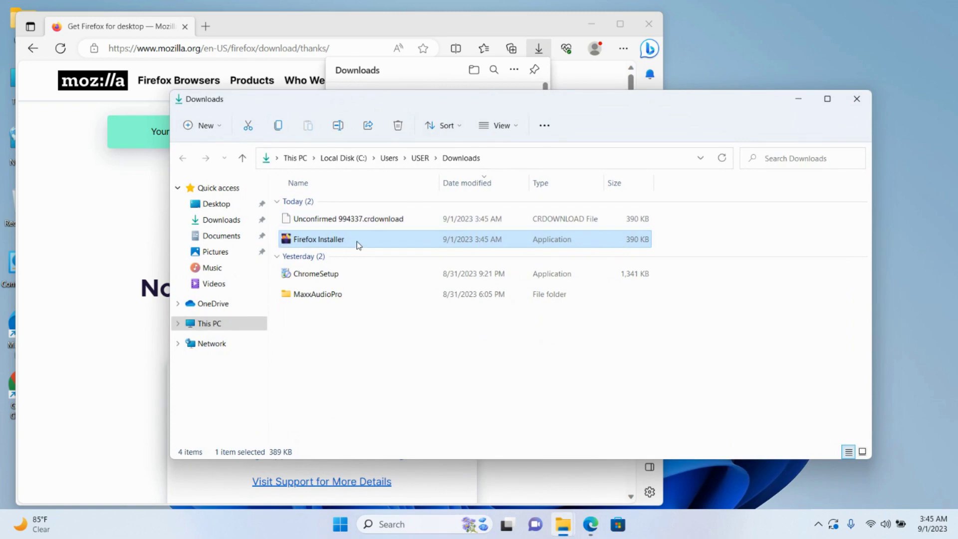
double_click(318, 238)
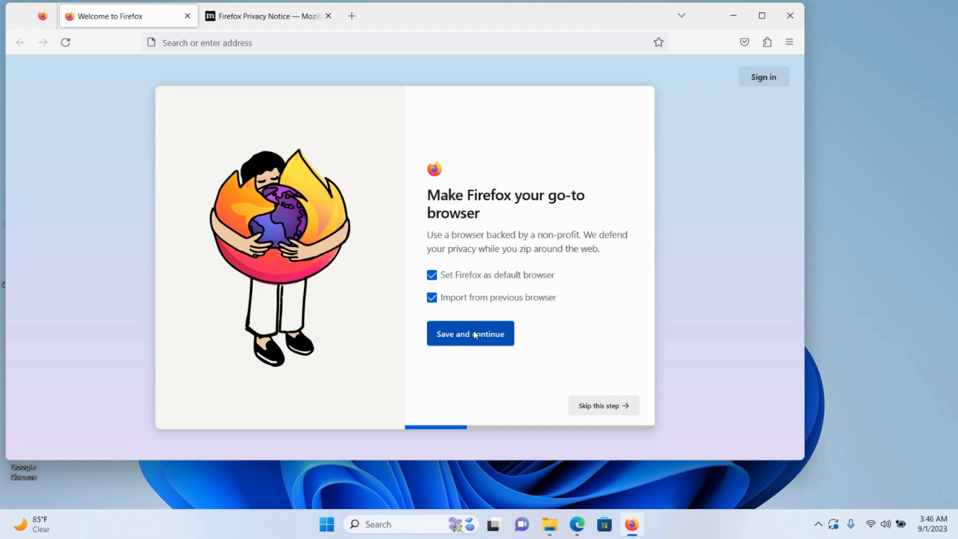
Finish Firefox onboarding: keep default-browser choice, import Edge history and autofill, start browsing.
left_click(470, 333)
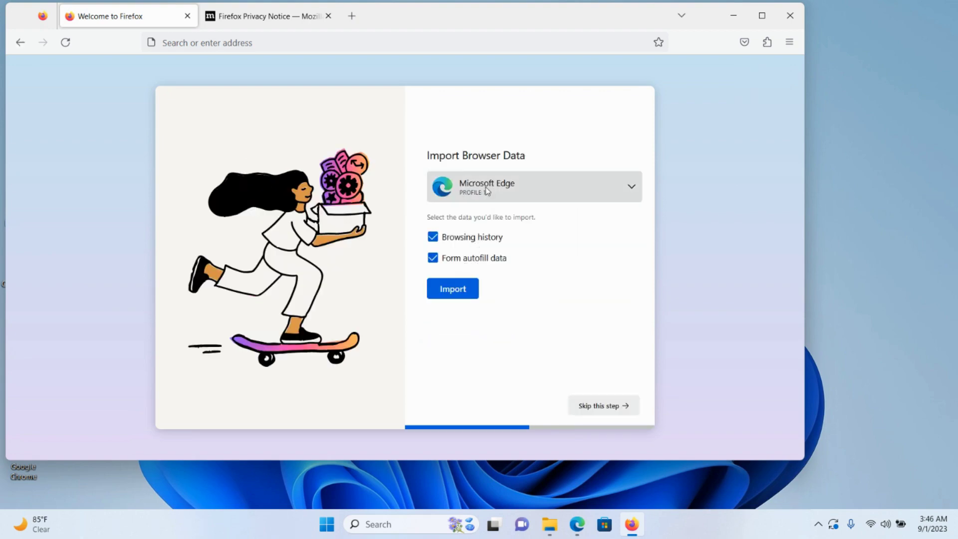
left_click(452, 288)
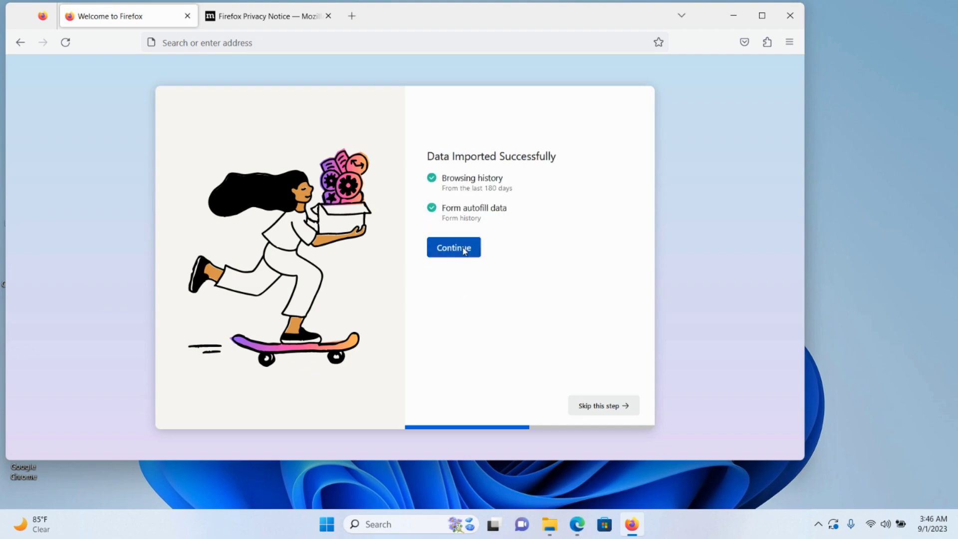
left_click(453, 248)
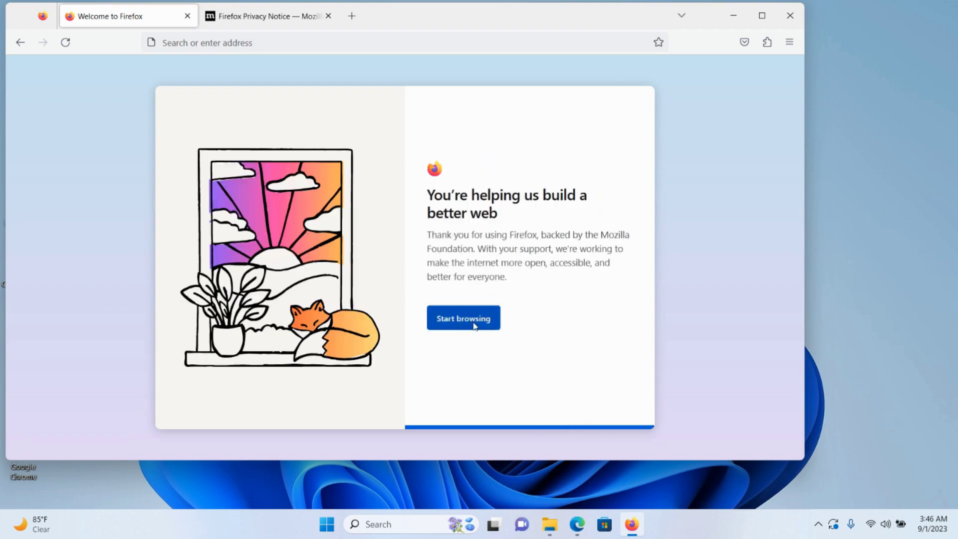
left_click(463, 317)
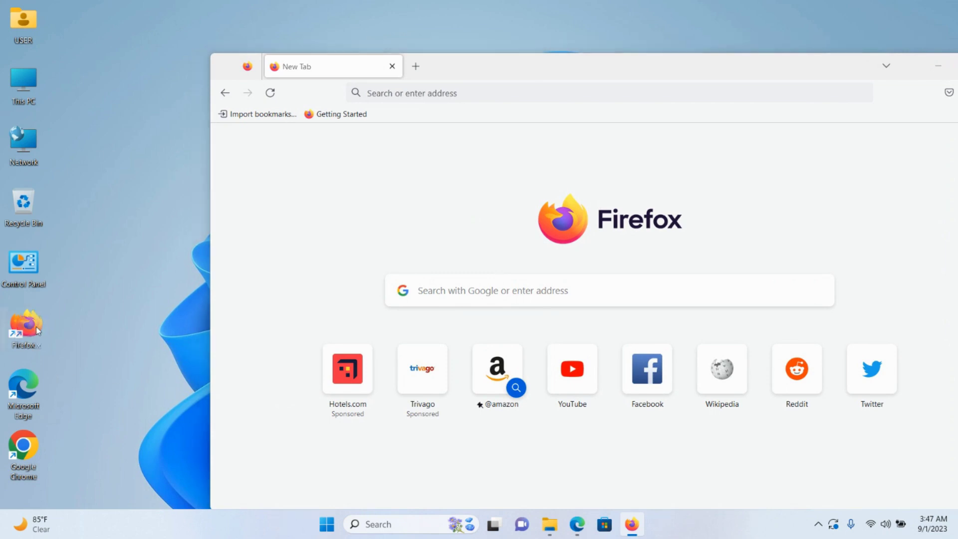
left_click(23, 325)
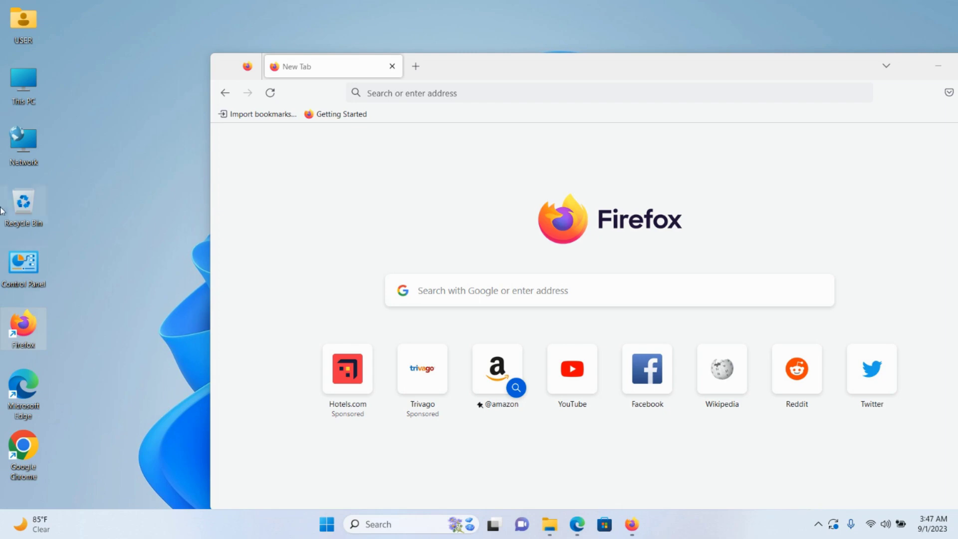
mouse_move(751, 64)
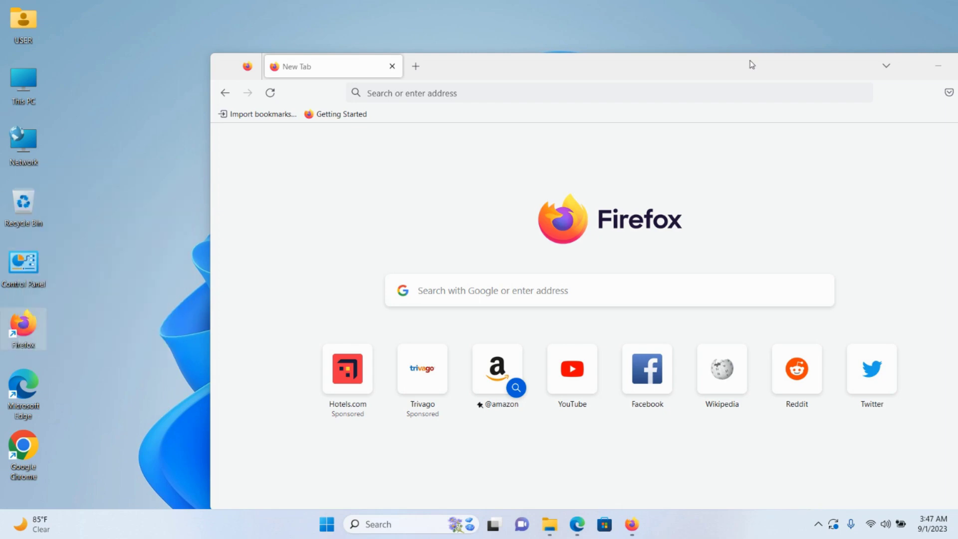